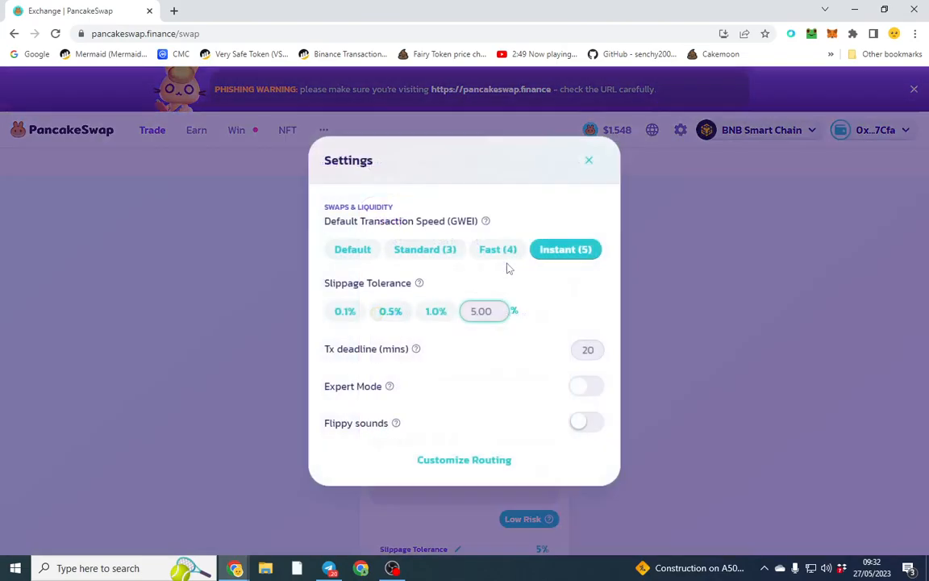
mouse_move(597, 378)
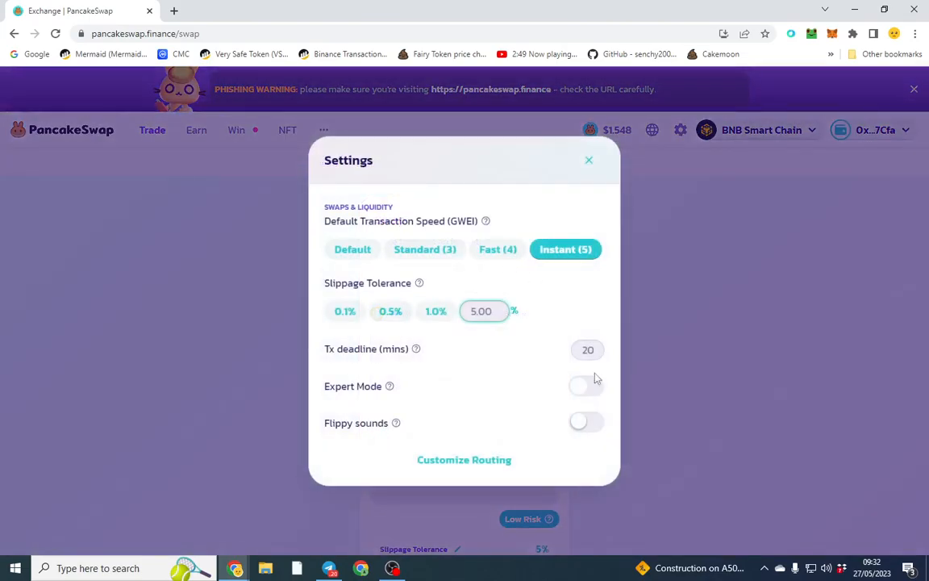
Step: Enable Expert Mode, accepting the risk warning and confirming with the word 'confirm'
left_click(580, 386)
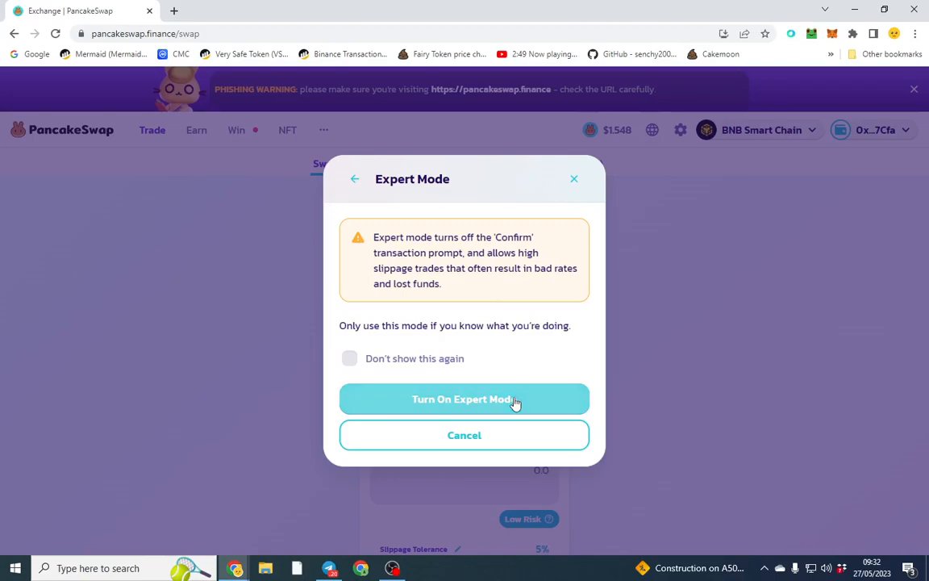
mouse_move(569, 403)
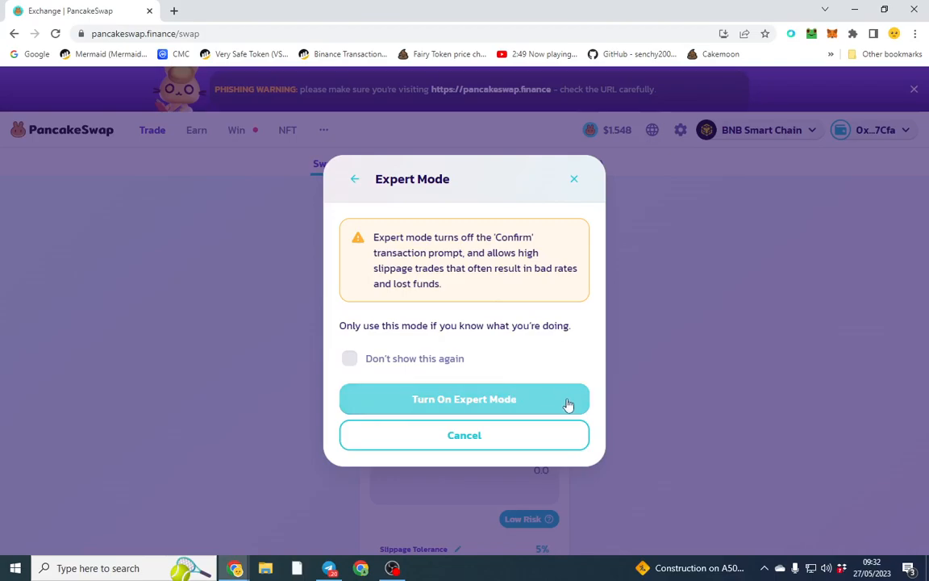
left_click(463, 399)
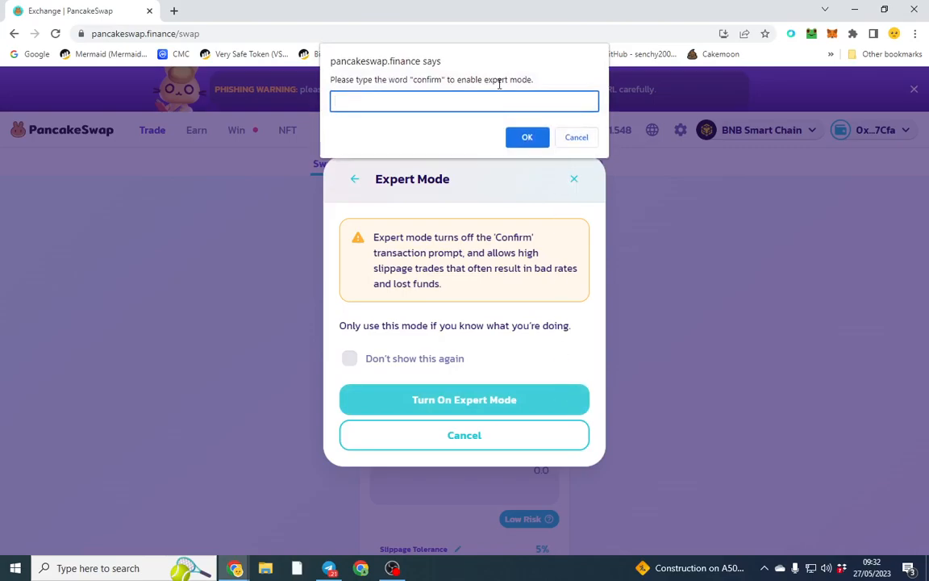
type("confirm")
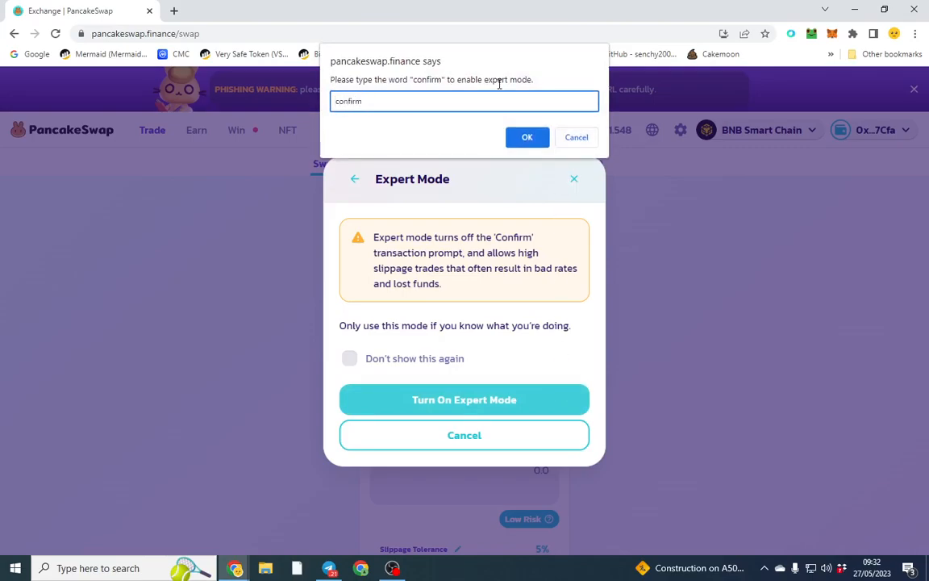
left_click(526, 138)
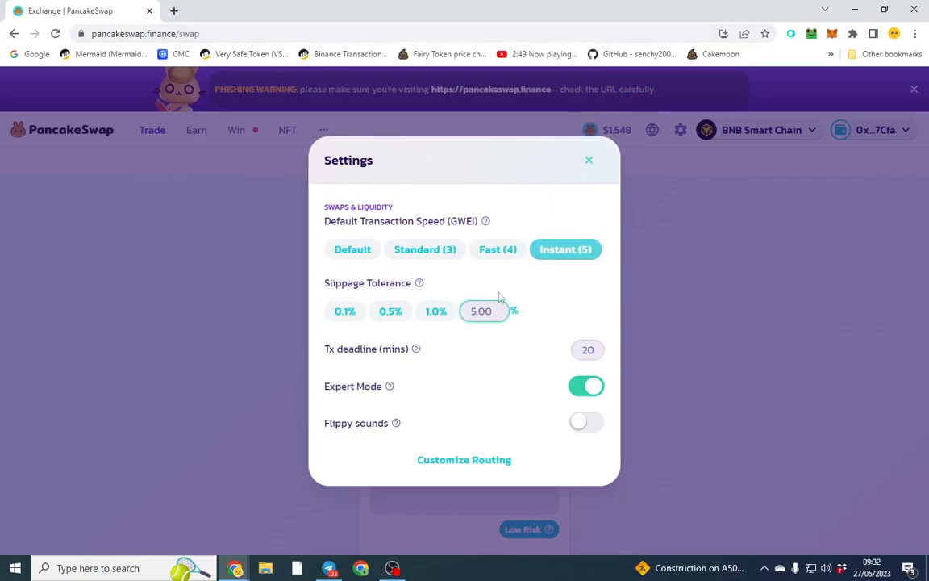
Step: Enter a custom slippage tolerance of 49.99% and close the Settings dialog
type("59")
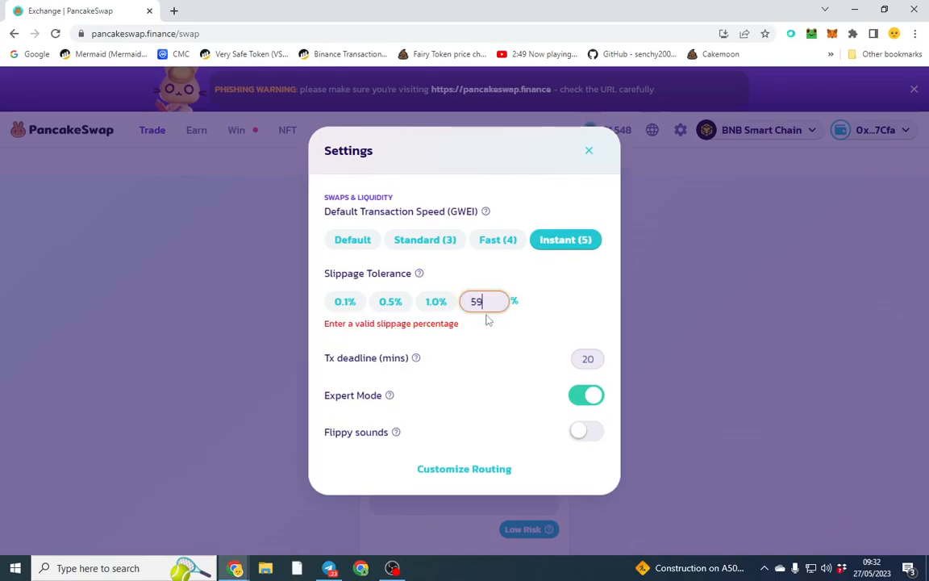
type("500")
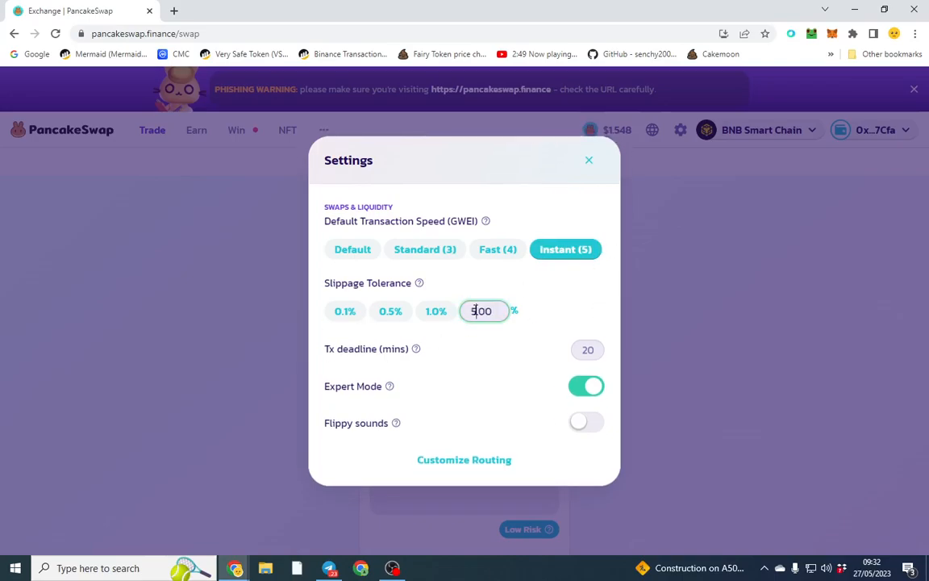
type("549.0")
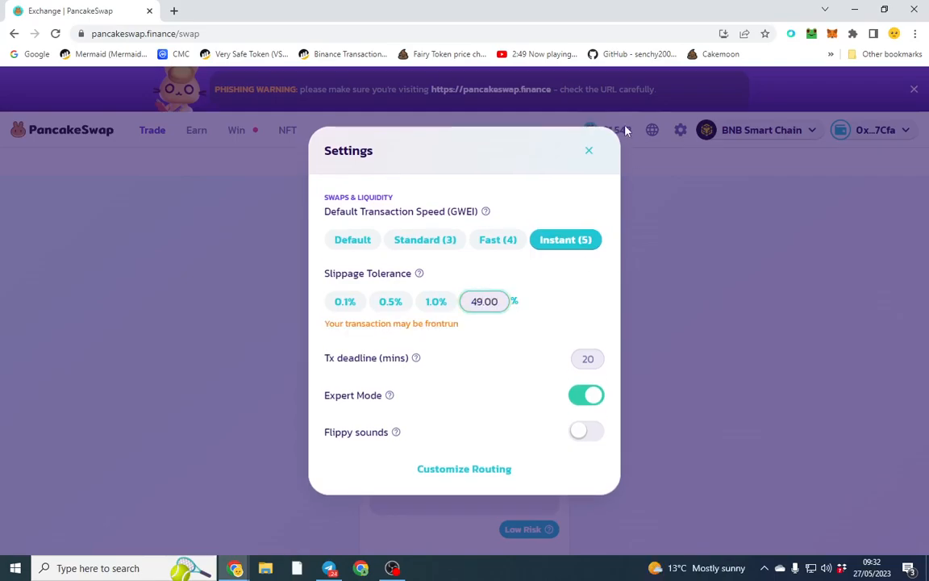
left_click(589, 150)
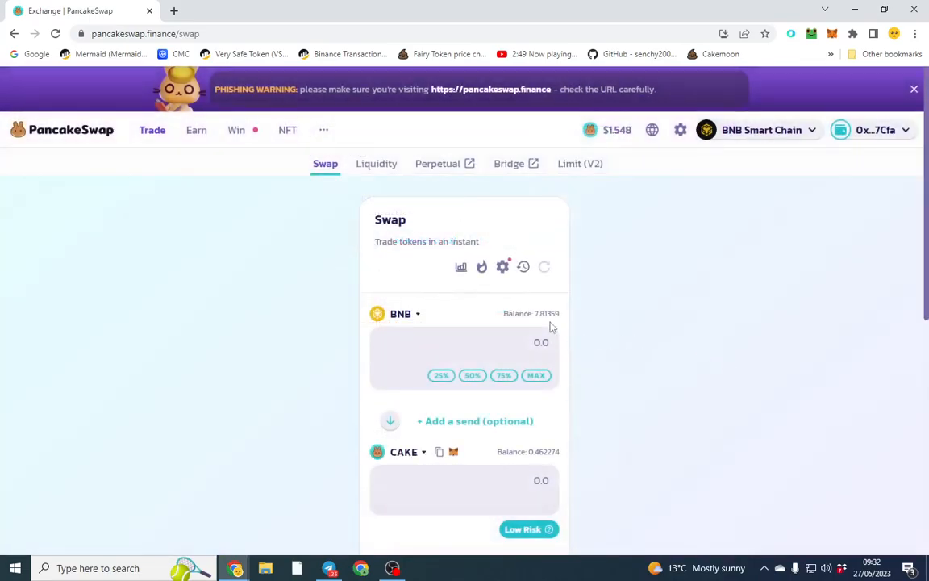
left_click(502, 266)
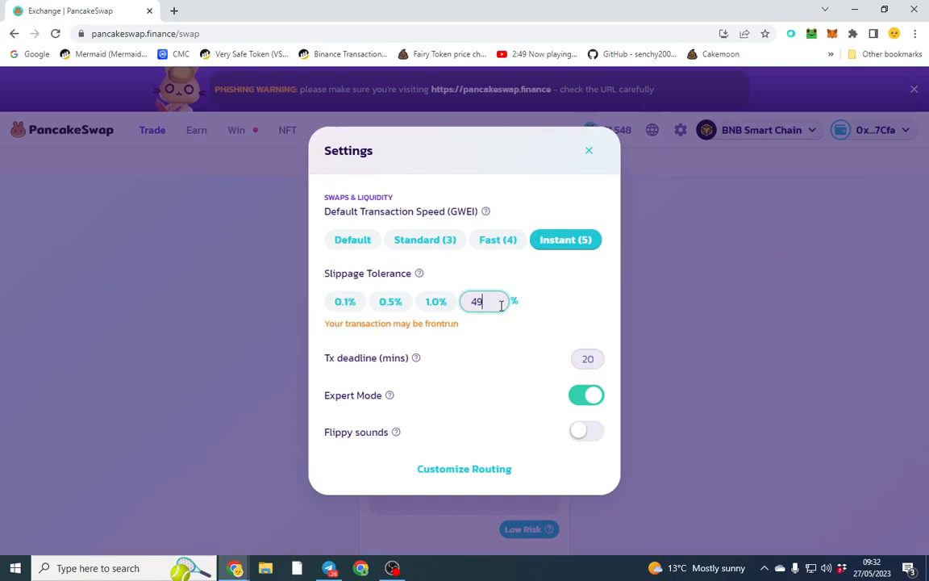
type(".99")
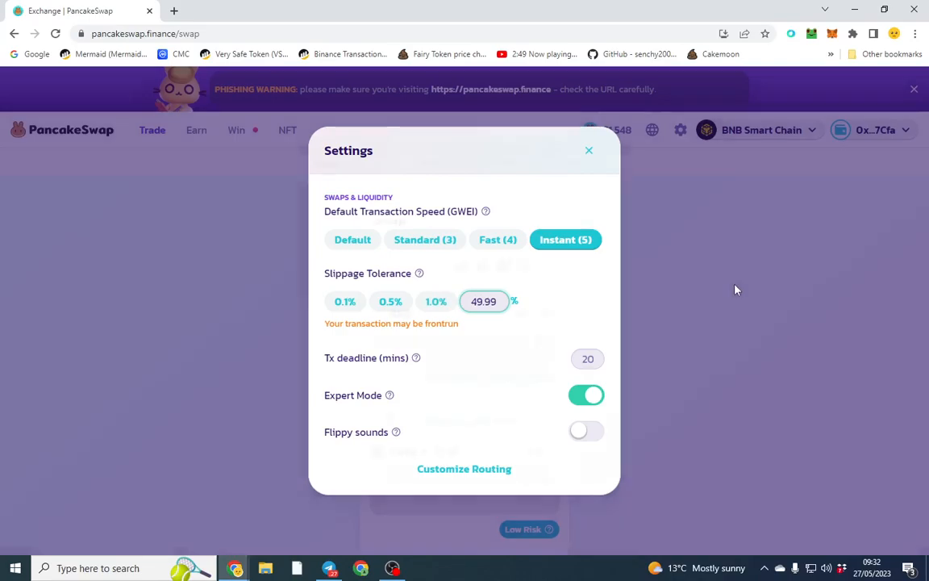
left_click(589, 150)
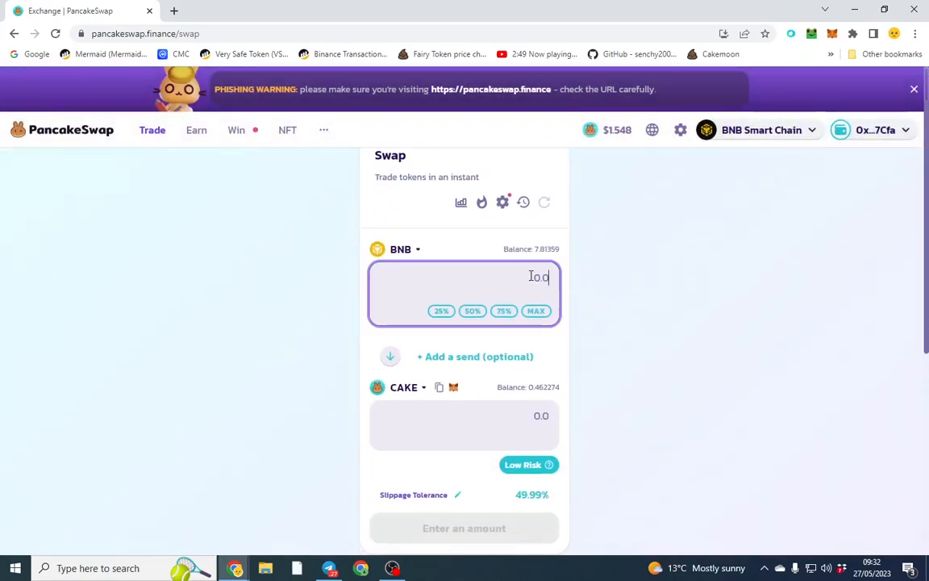
Step: Swap 0.0011 BNB for about 0.217 CAKE, sending it to MetaMask for confirmation
type("0.1")
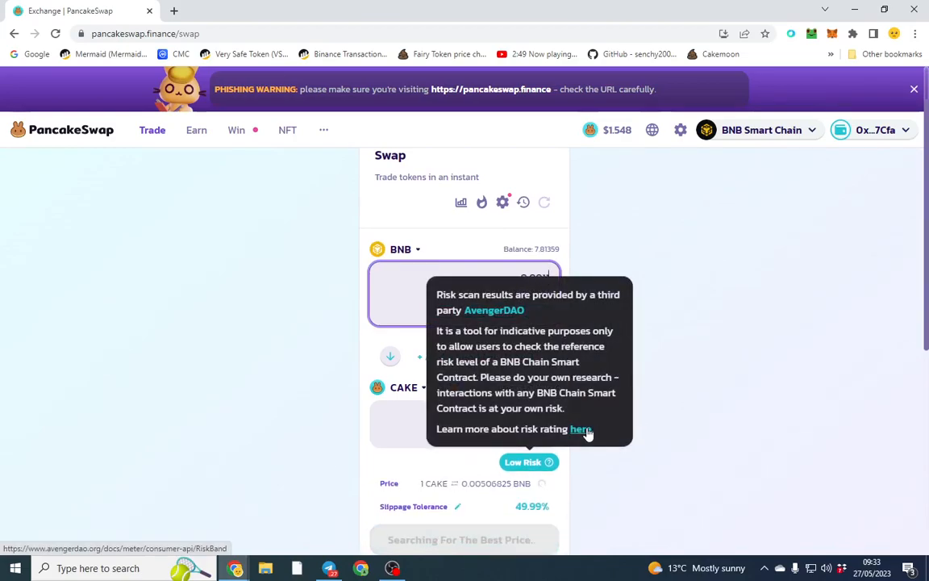
scroll("down", 3)
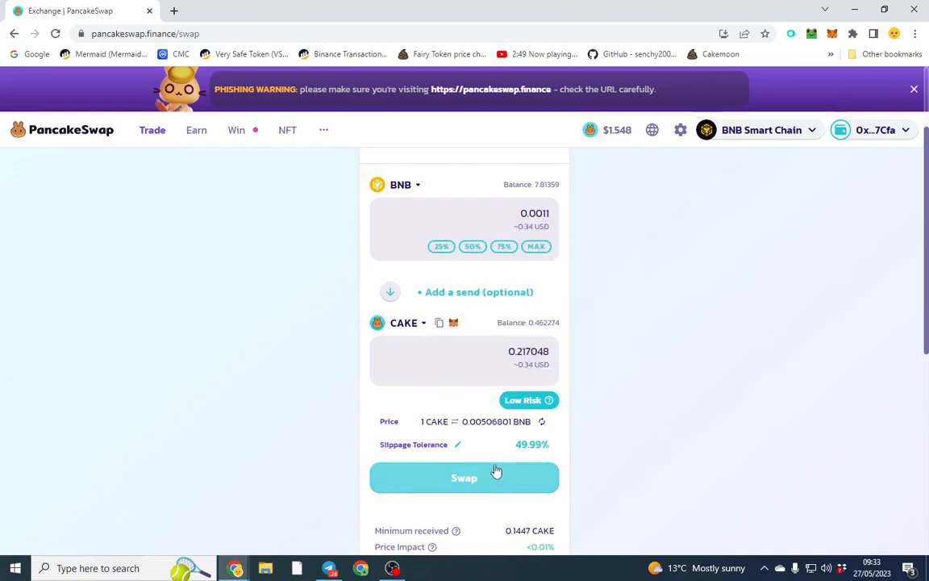
left_click(464, 477)
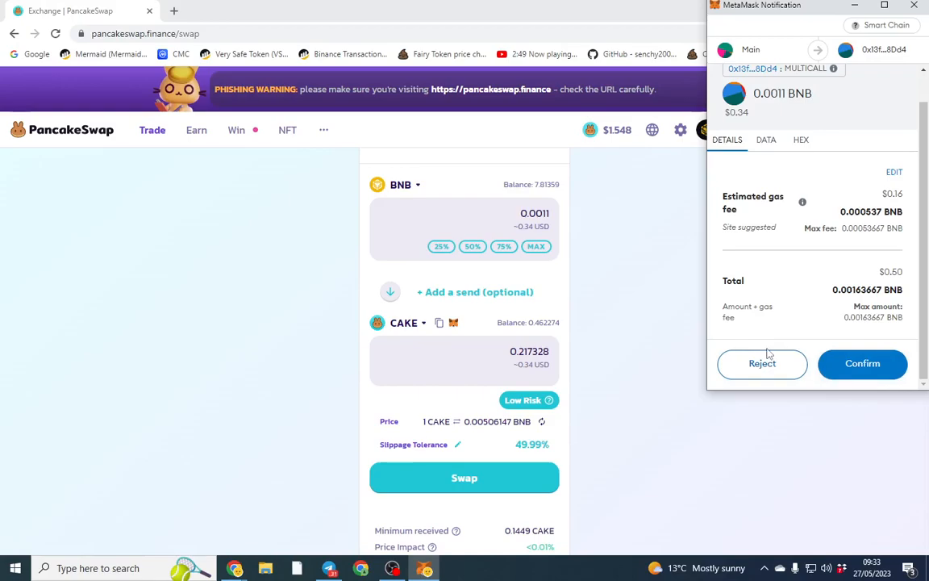
mouse_move(762, 351)
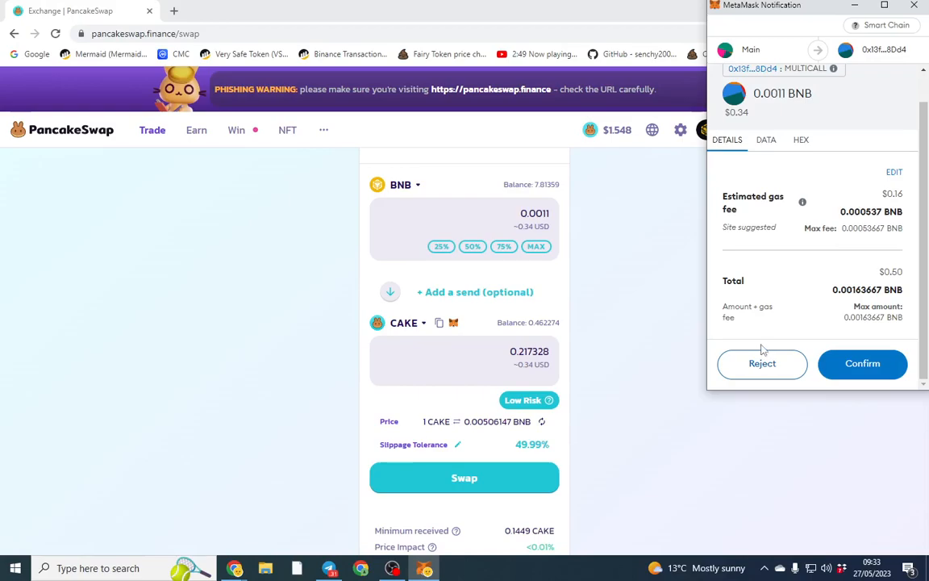